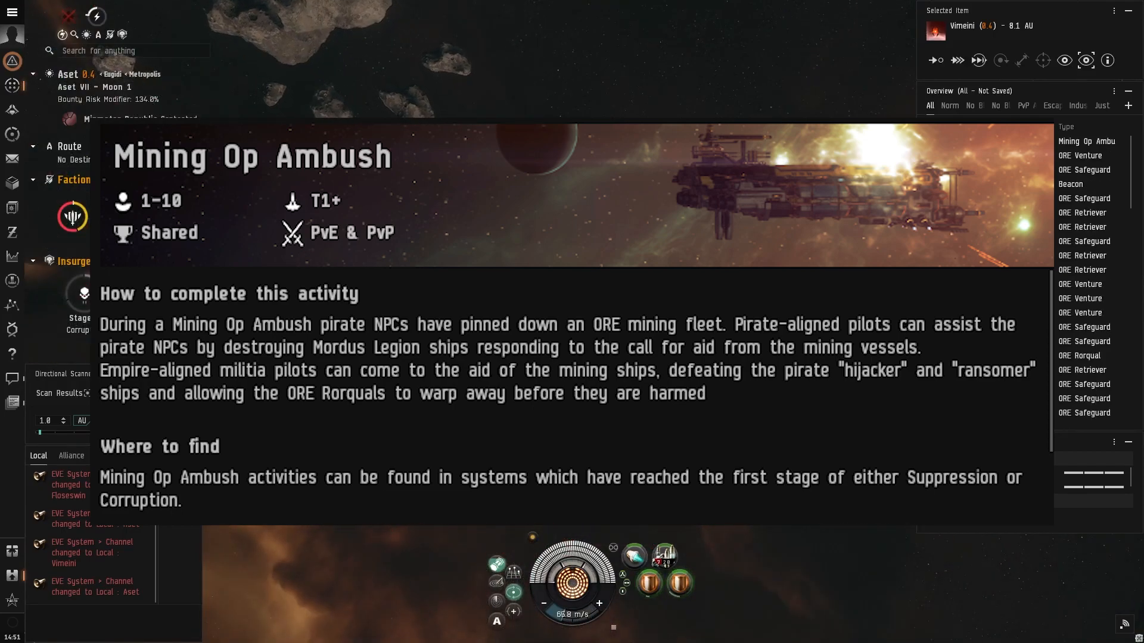
Step: Select an ORE Safeguard, then an ORE Retriever about 3,034 m away in the Overview
click(1084, 169)
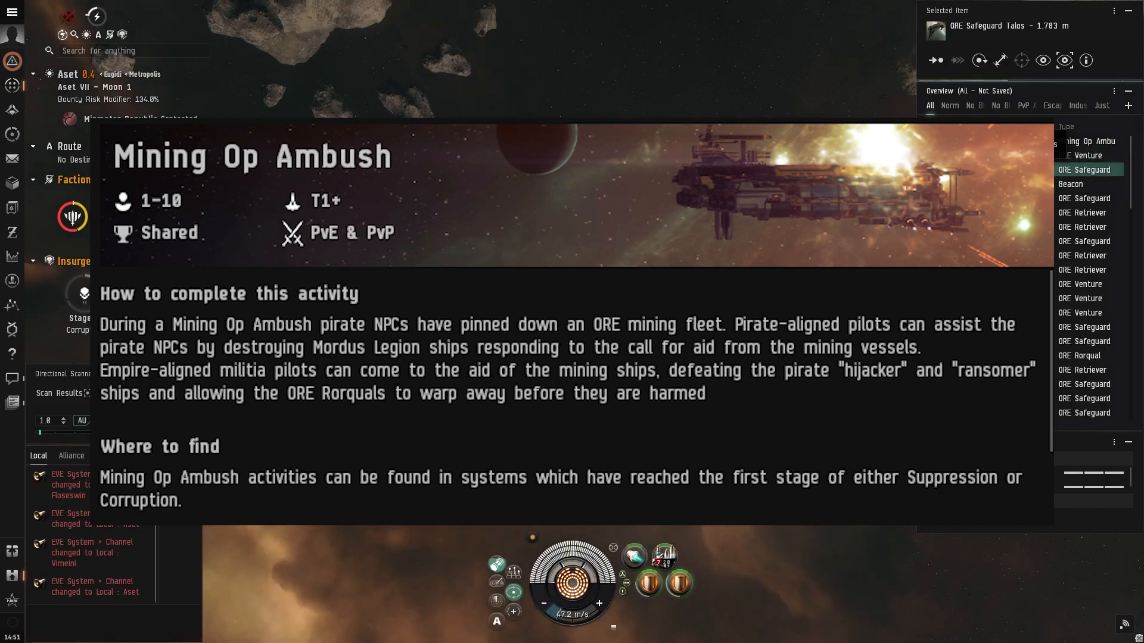
click(1082, 212)
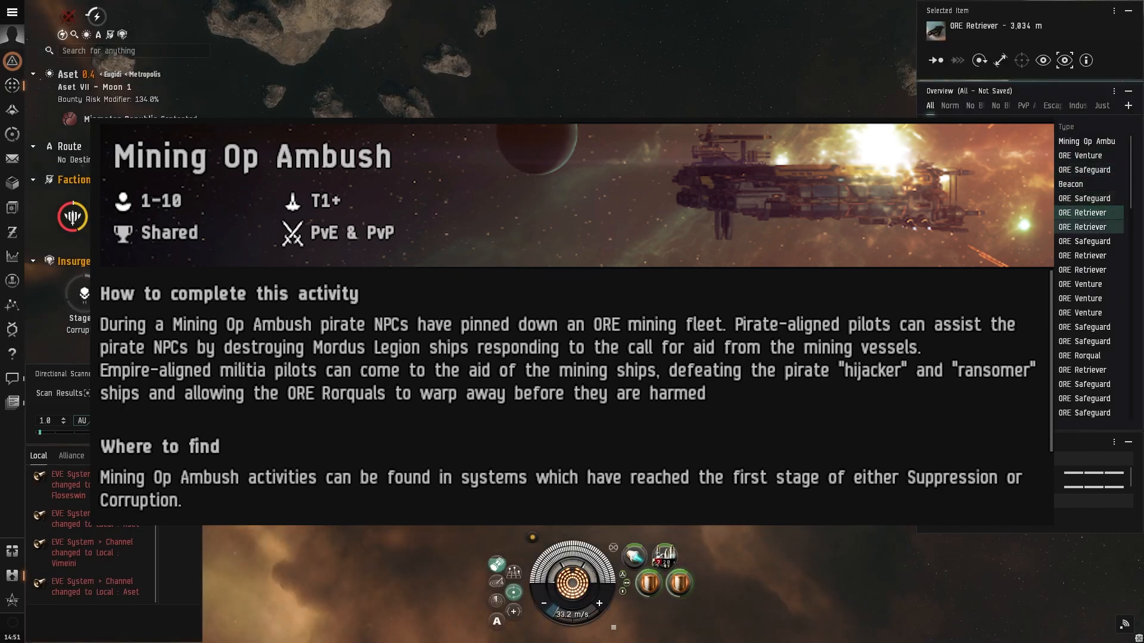